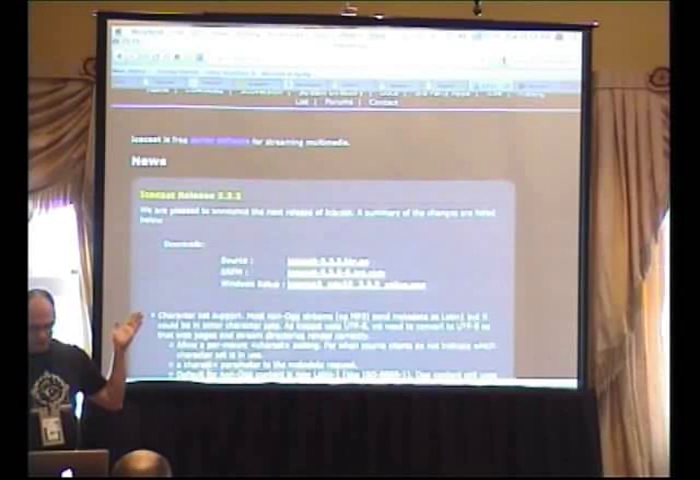
scroll(down, 3)
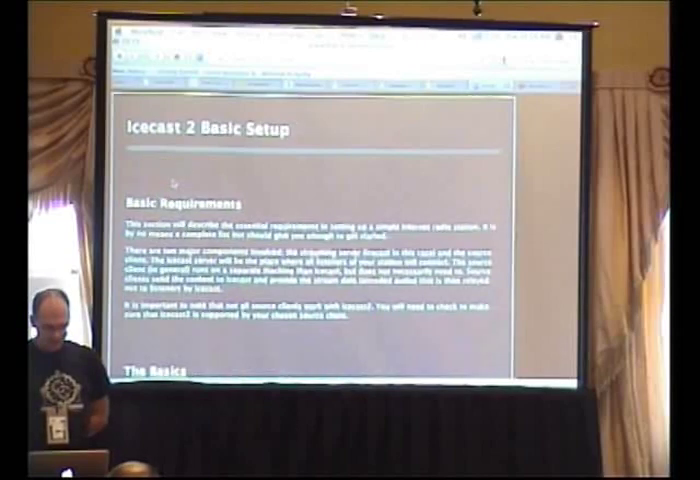
scroll(down, 3)
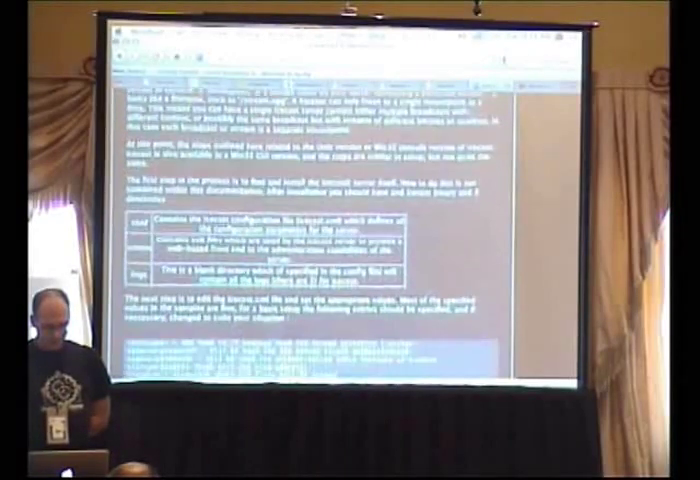
scroll(down, 3)
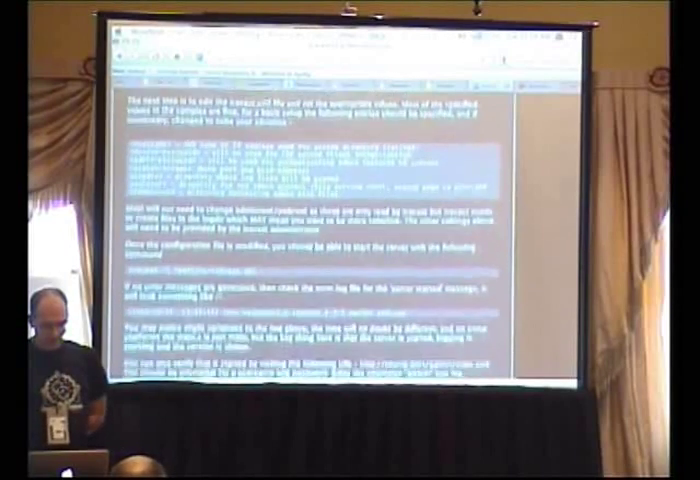
scroll(down, 3)
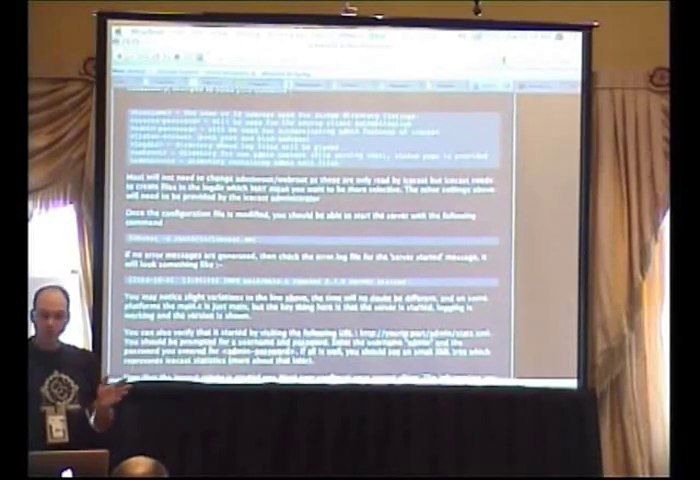
scroll(down, 3)
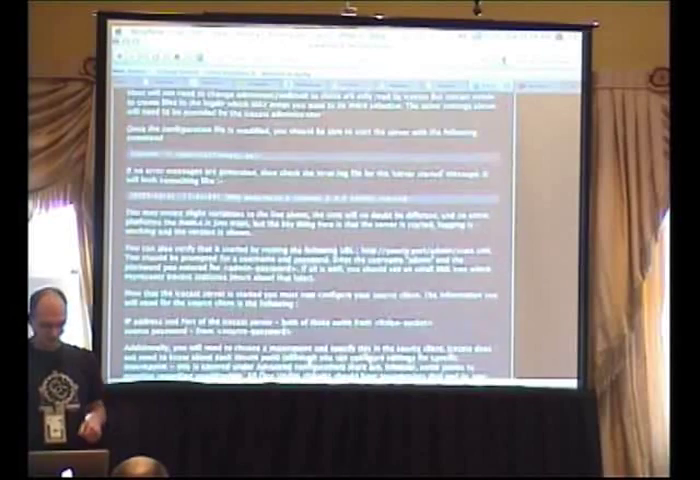
scroll(down, 3)
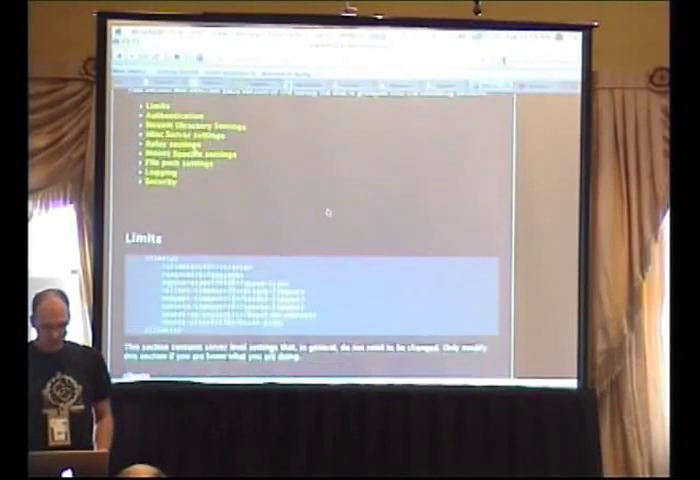
scroll(down, 3)
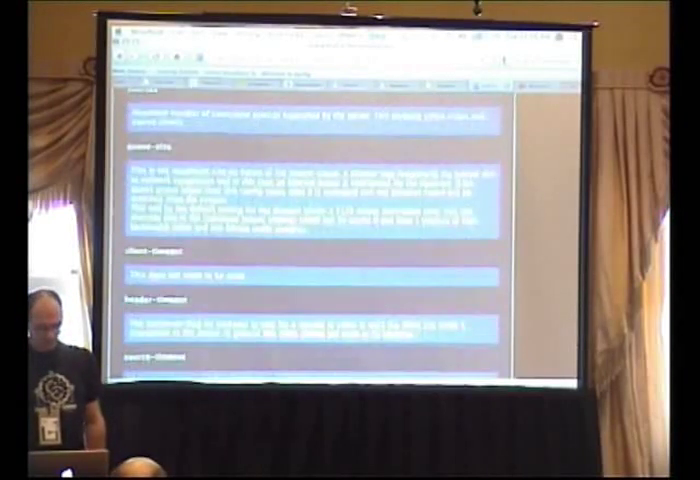
scroll(down, 3)
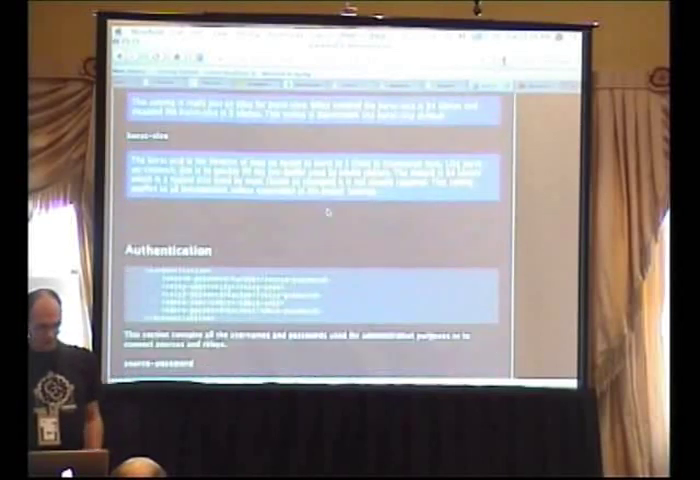